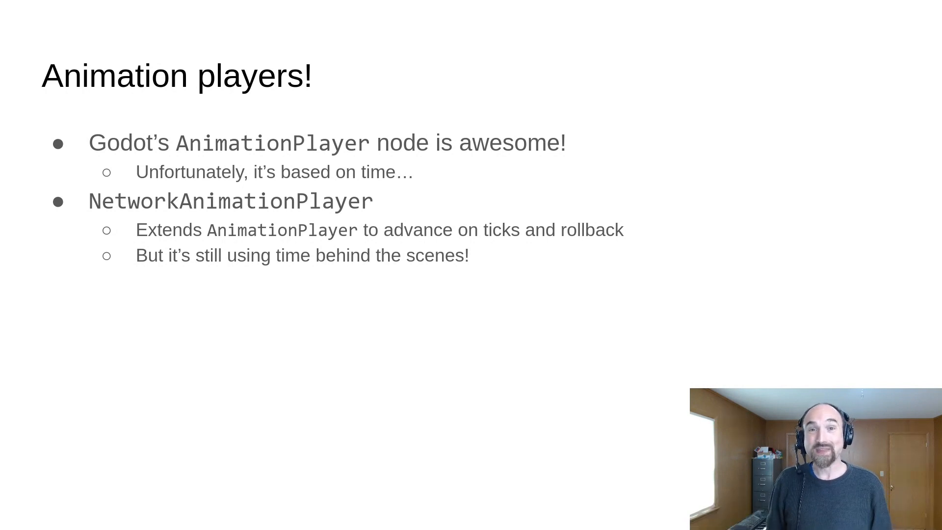
Step: Advance to the slide warning about resetting properties, showing Option 1
key("Right")
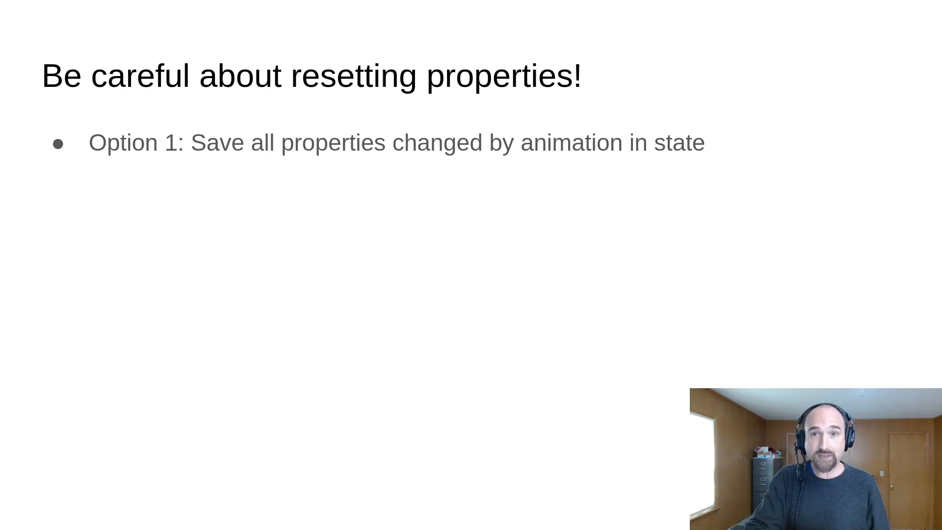
Step: Reveal Option 2, a RESET animation, with its Auto reset and NetworkAnimationPlayer notes
key("right")
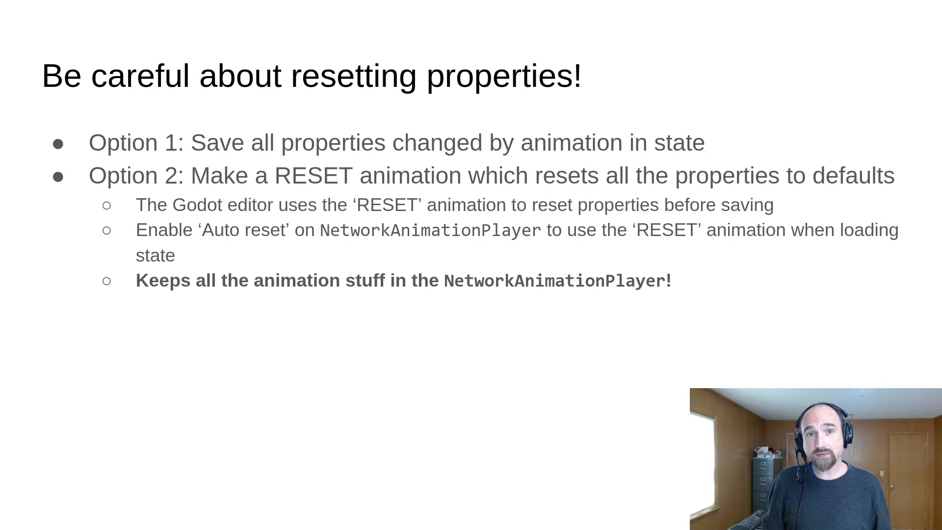
Step: End the slideshow and return to the Godot editor with the Main scene
key("Right")
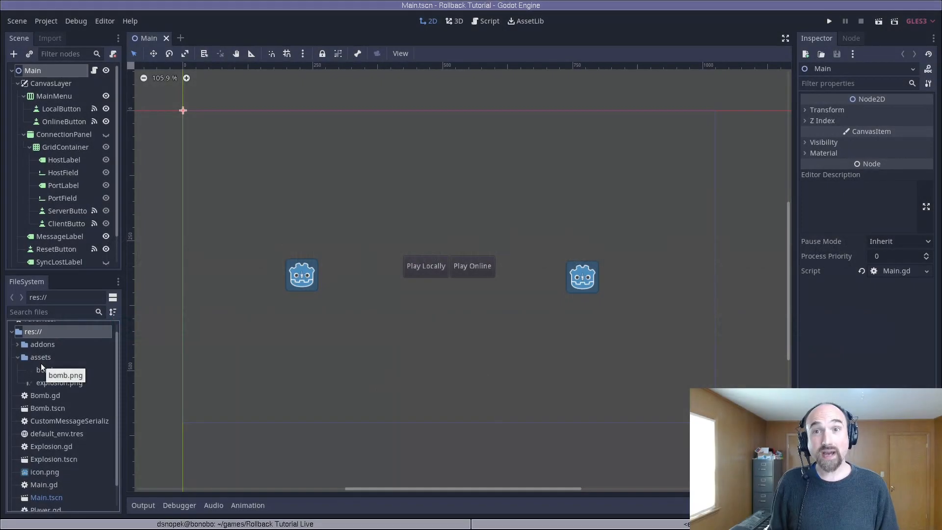
Step: Preview the bomb.png and explosion.png sprite sheets in the assets folder
left_click(53, 370)
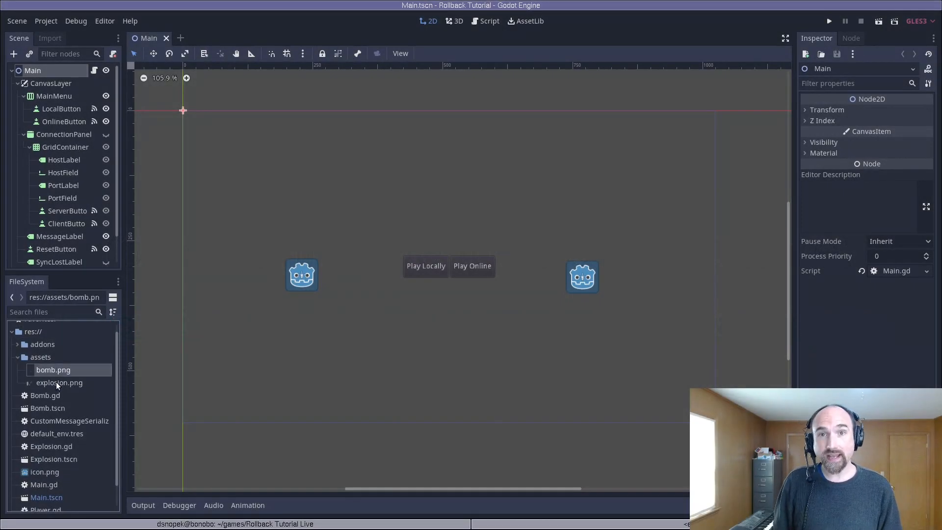
left_click(60, 383)
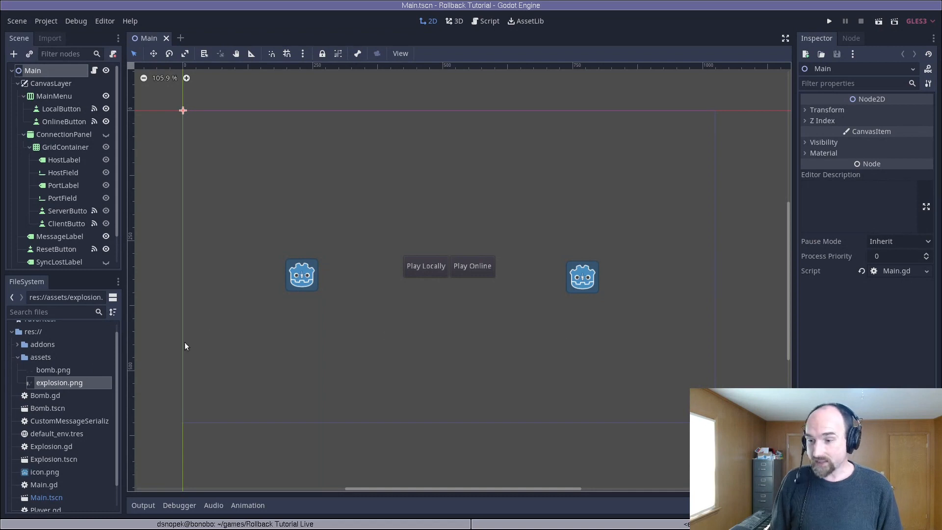
mouse_move(51, 404)
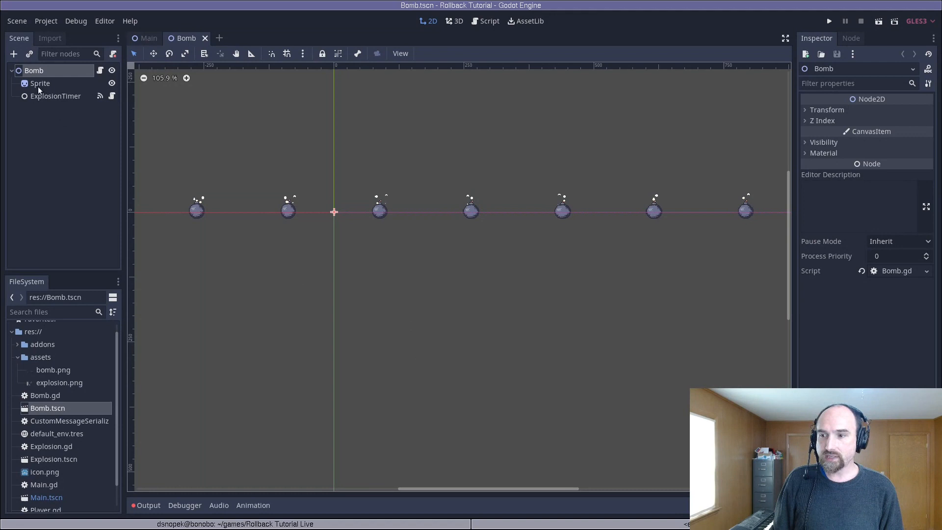
Step: Split the bomb Sprite into 10 horizontal frames and add a NetworkAnimationPlayer node
left_click(39, 83)
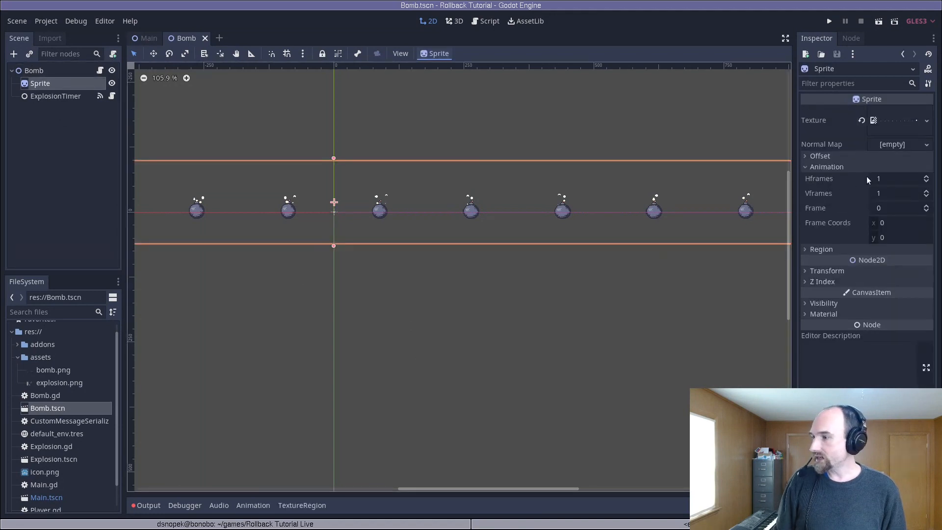
type("10")
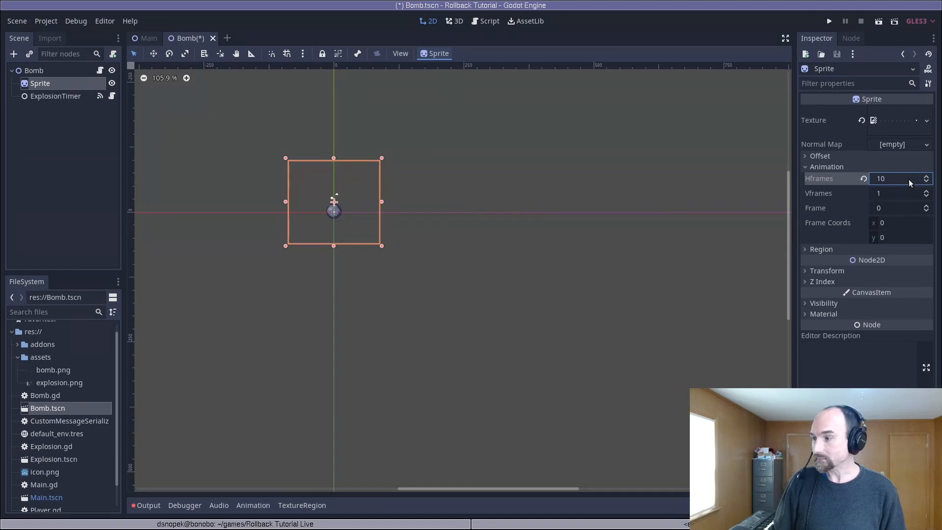
left_click(34, 71)
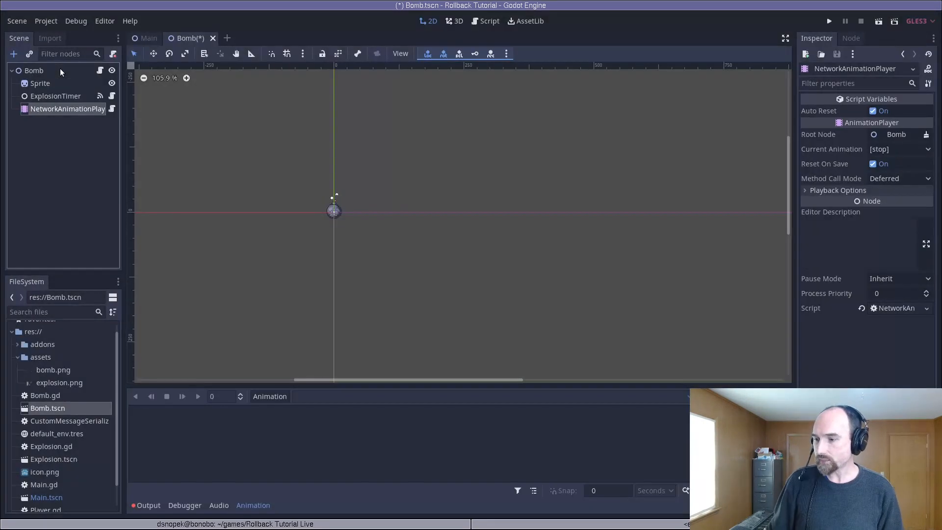
Step: Create a new Tick animation on the bomb's player with a 0.05 s snap step
left_click(269, 395)
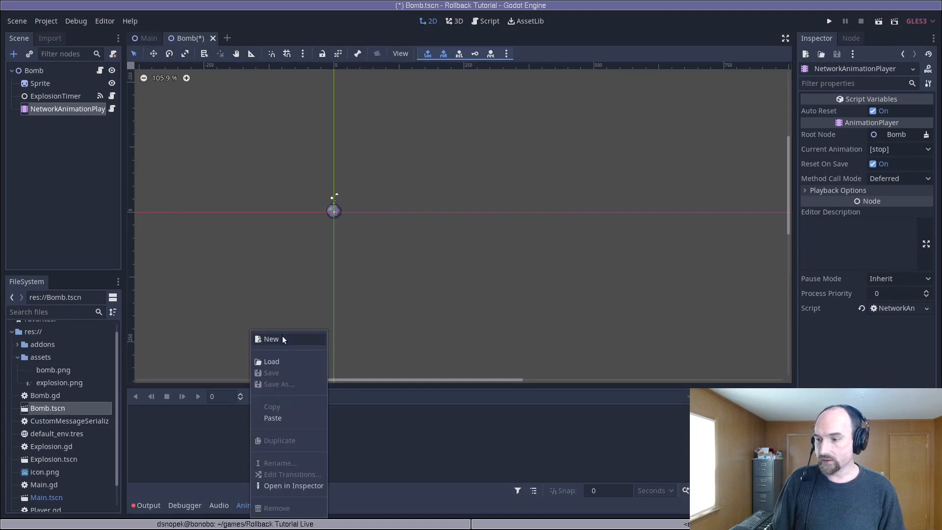
left_click(271, 339)
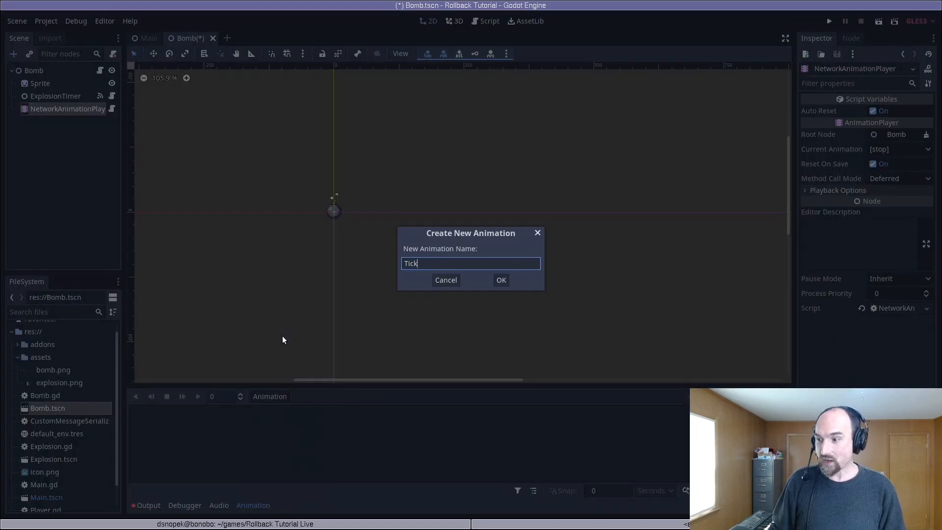
left_click(501, 280)
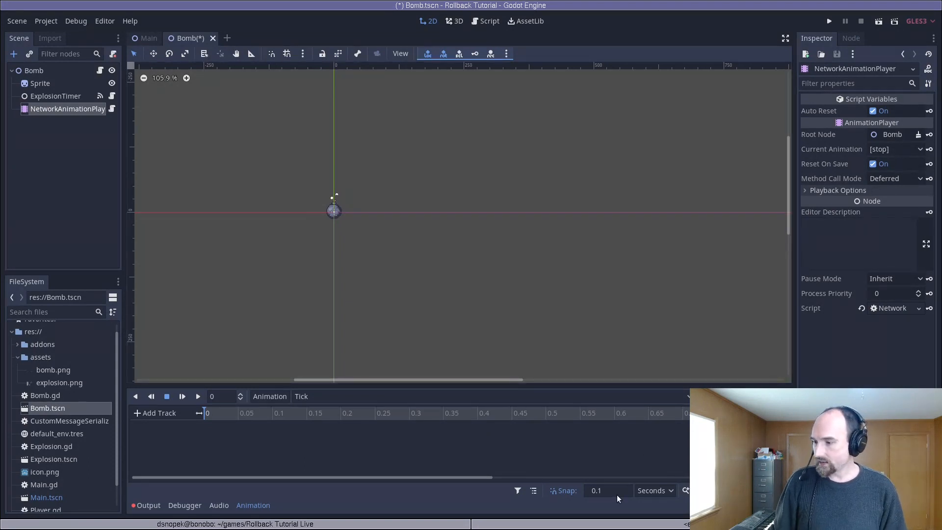
left_click(606, 490)
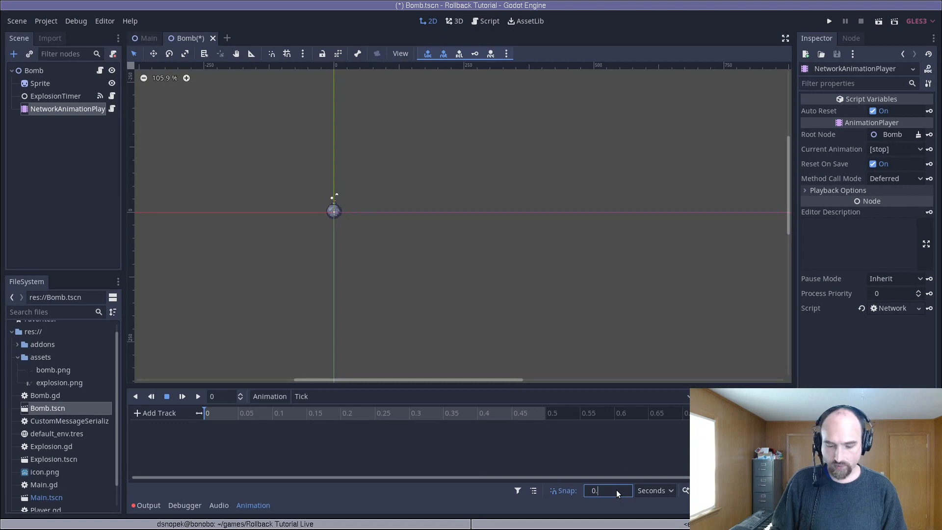
type("0.05")
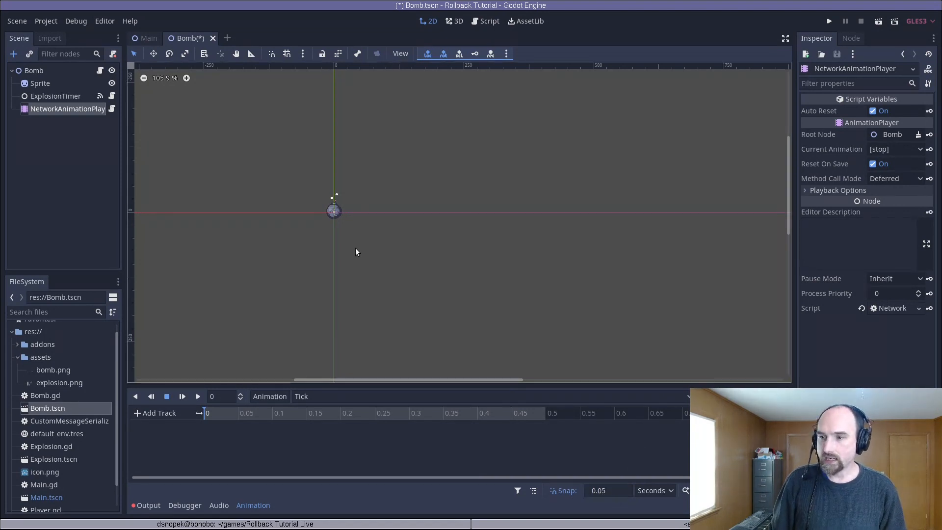
Step: Keyframe the bomb Sprite's frame property with a RESET track, adding successive frames 0.05 s apart
left_click(39, 83)
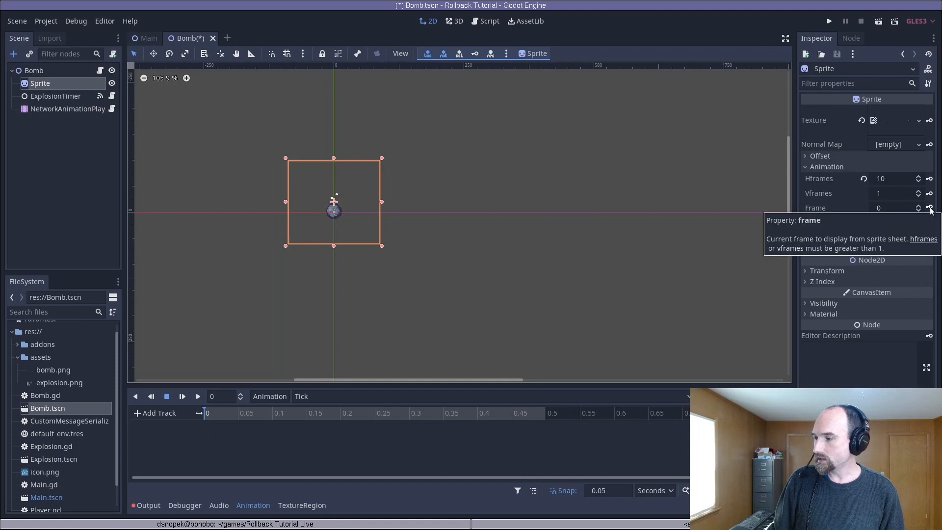
left_click(930, 207)
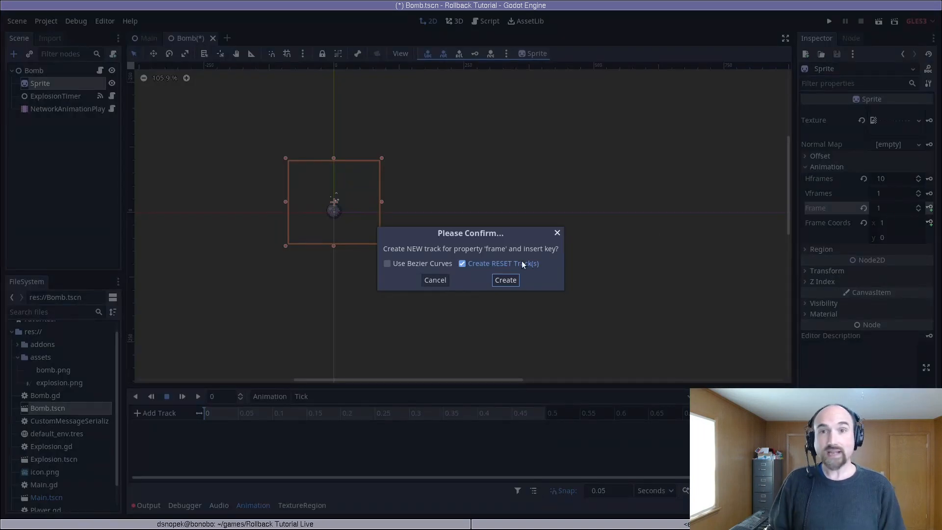
left_click(505, 279)
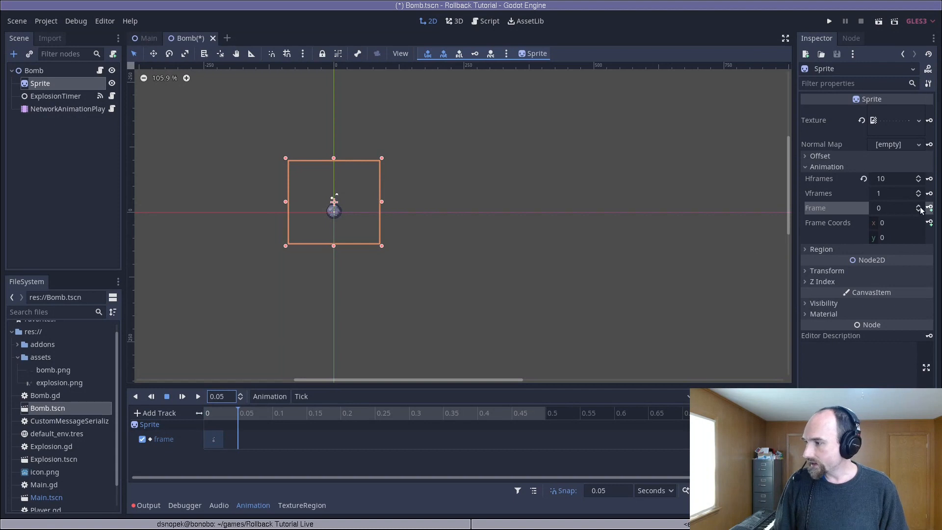
left_click(917, 205)
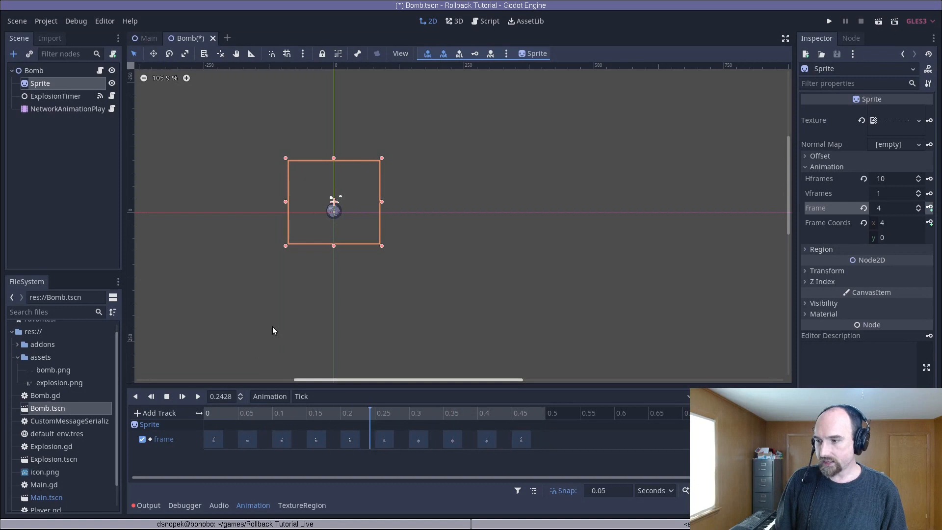
mouse_move(238, 286)
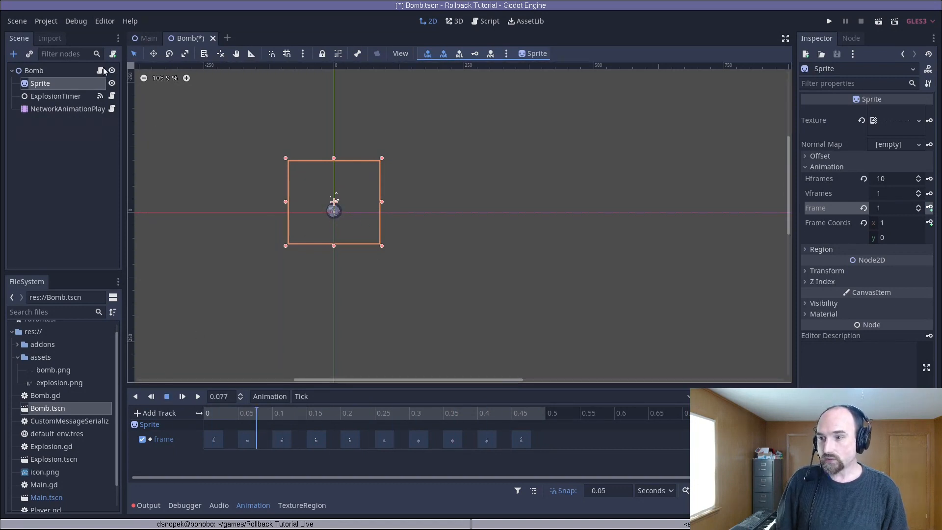
Step: In Bomb.gd, reference $NetworkAnimationPlayer via onready var and play "Tick" on network spawn
left_click(489, 21)
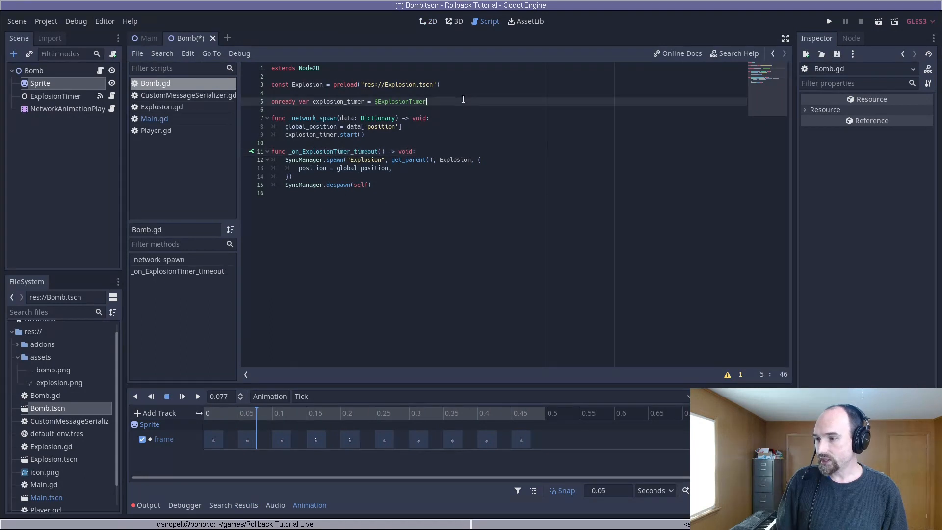
type("onready va")
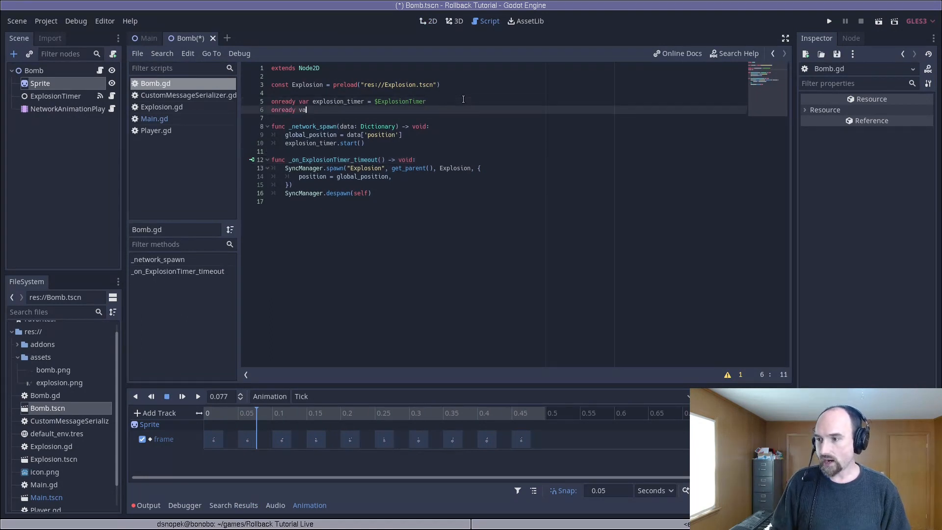
type("animation_player =")
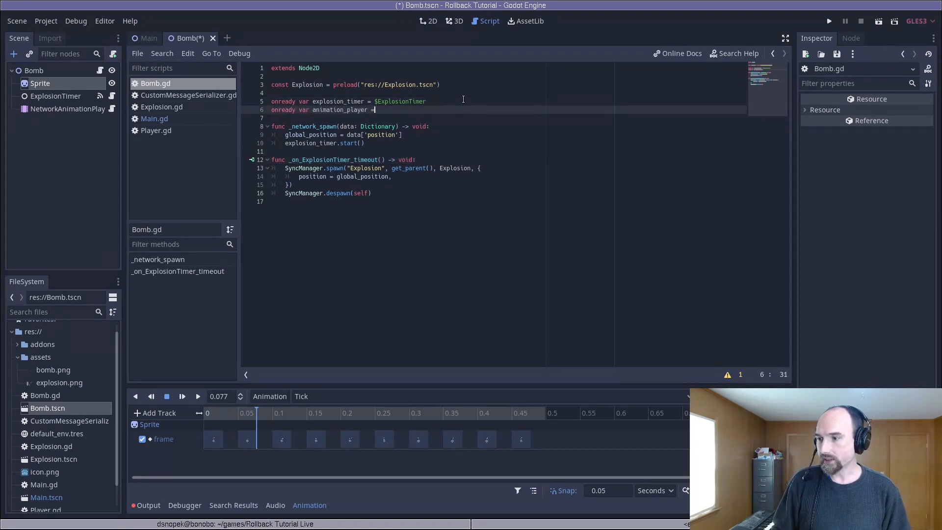
type("$NetworkAnimationPlayer")
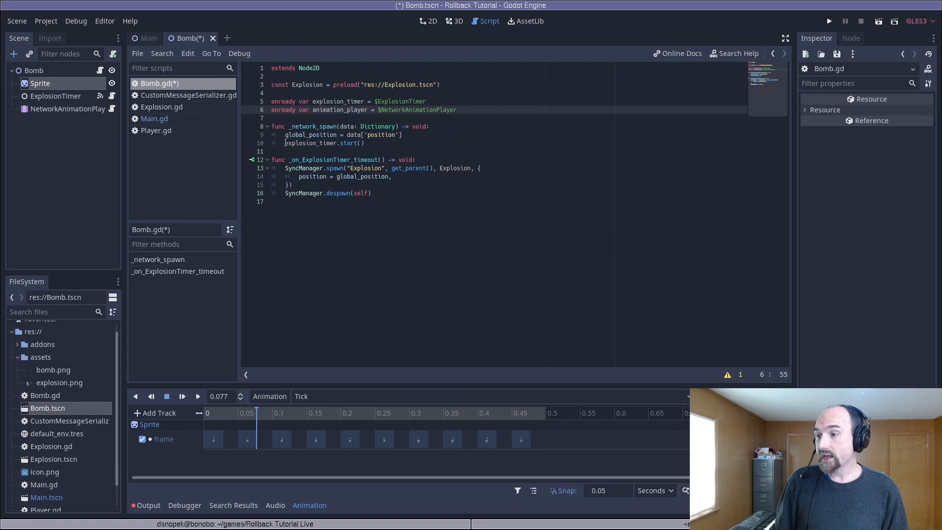
type("animation_player.play(")
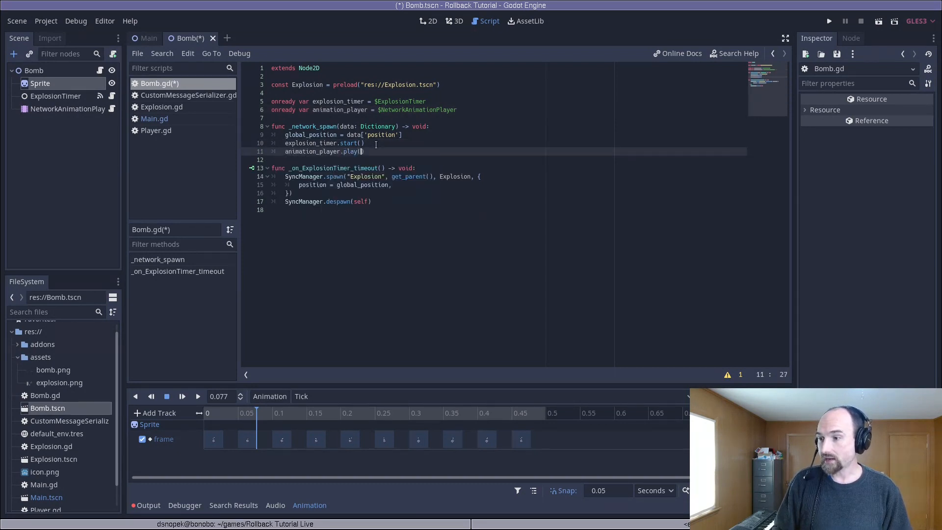
type("\"Tick\"")
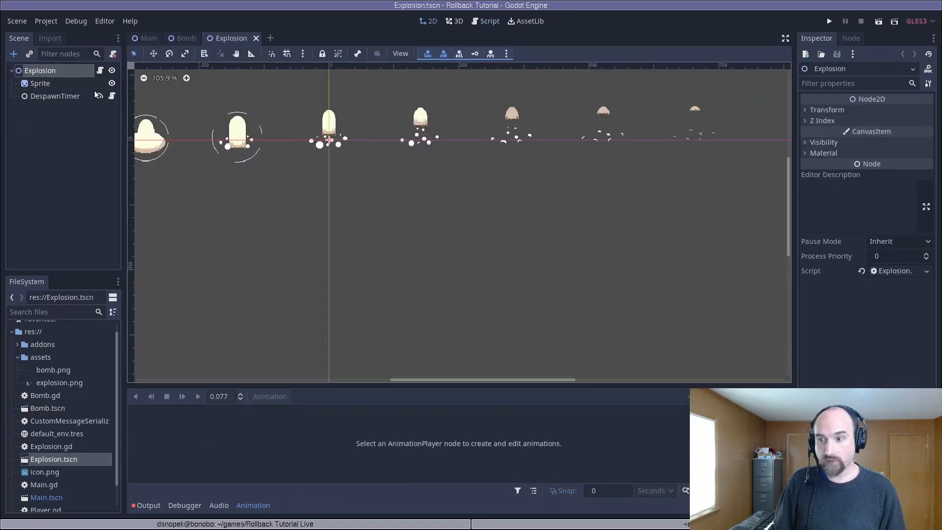
Step: Set the Explosion DespawnTimer to wait 15 ticks and add a NetworkAnimationPlayer node
left_click(40, 83)
type("9")
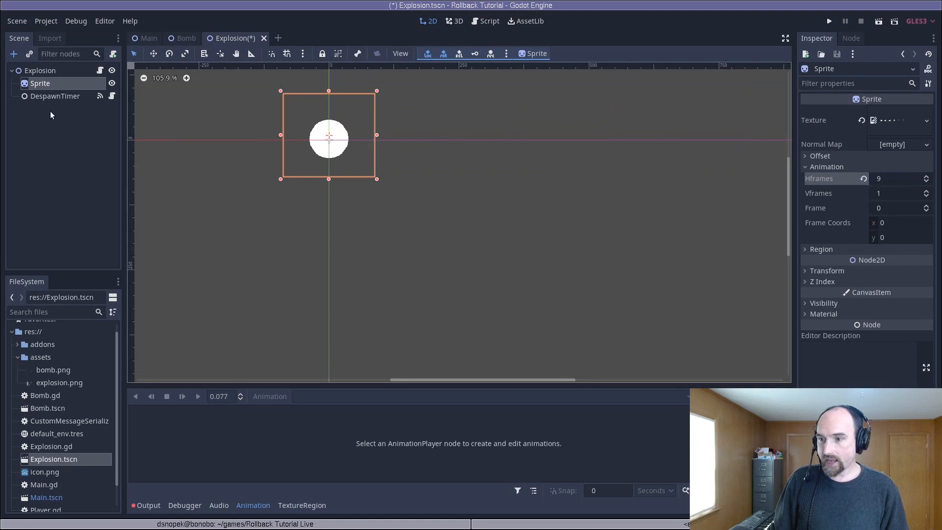
left_click(55, 96)
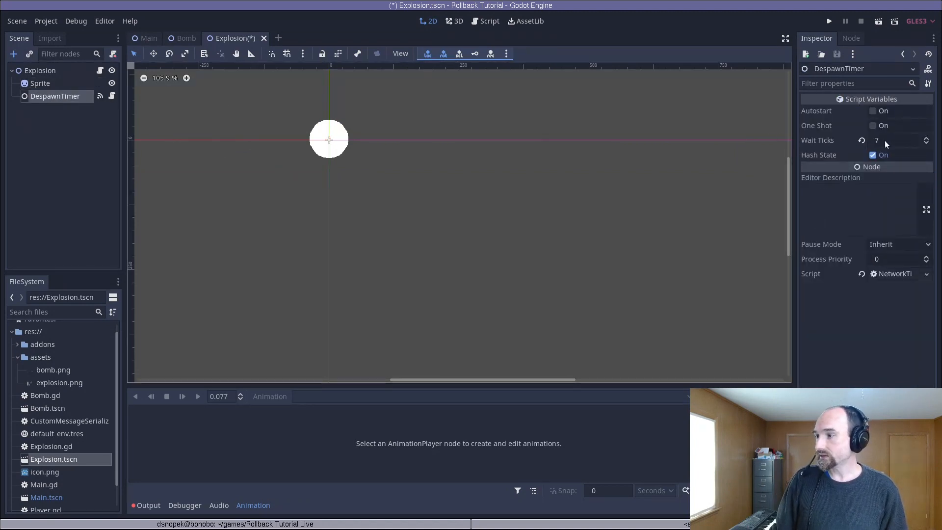
type("15")
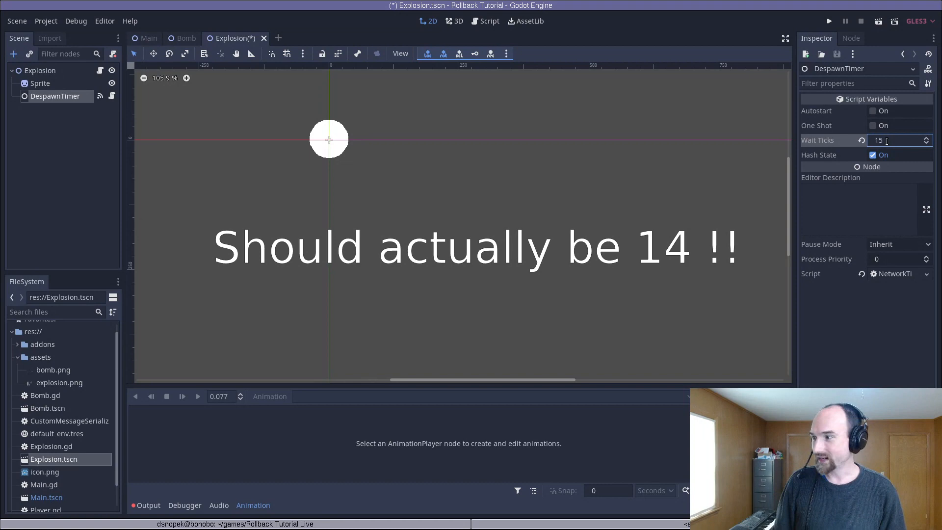
left_click(41, 71)
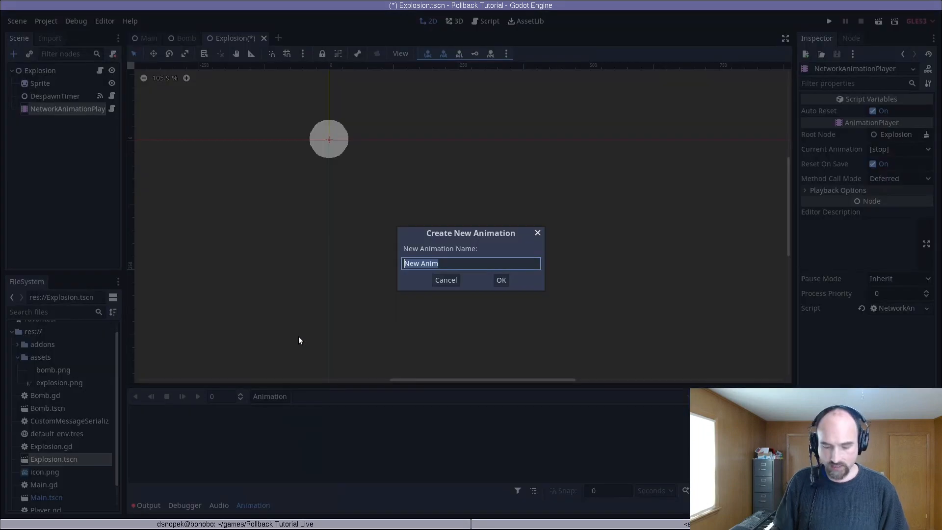
Step: Create the Explode animation on the explosion's player with a 0.05 s snap step
left_click(501, 280)
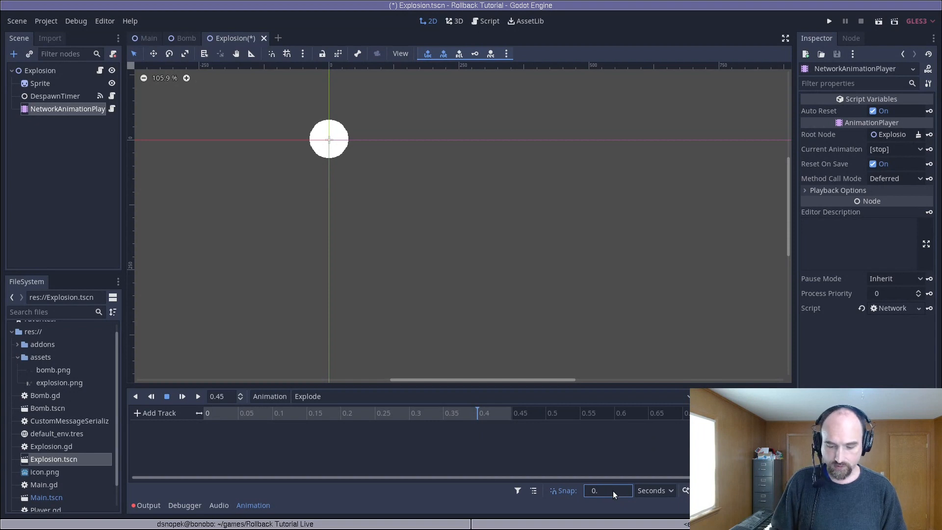
type("0.05")
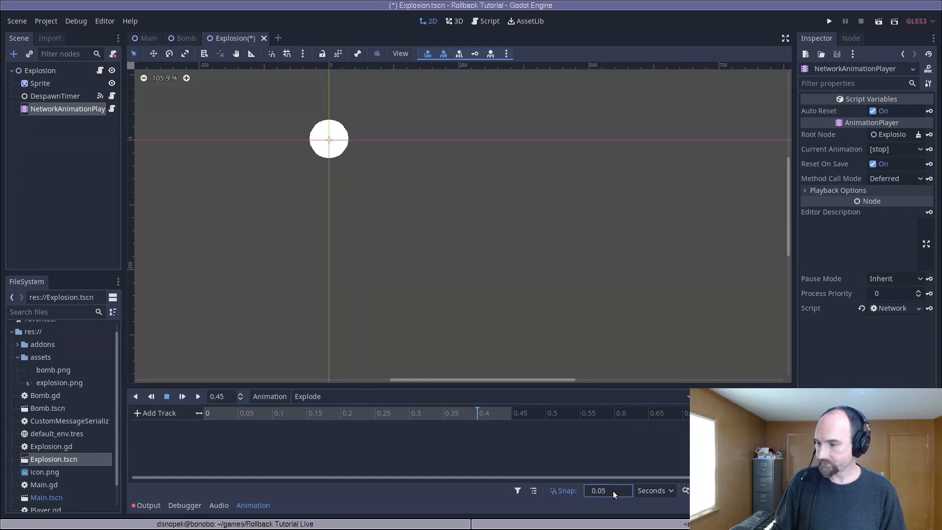
Step: Key the Sprite's frame into the Explode animation, stepping 0.05 s per key from frame 0 toward 8
left_click(39, 83)
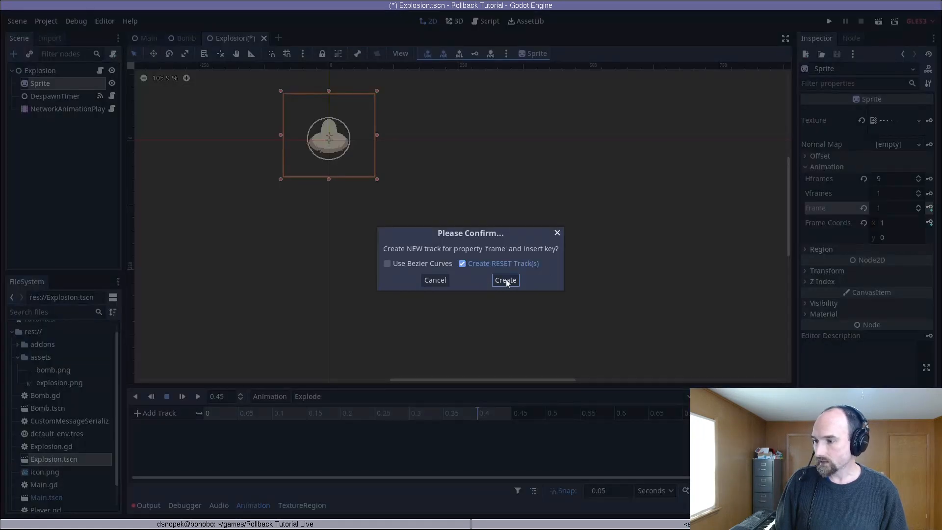
left_click(504, 280)
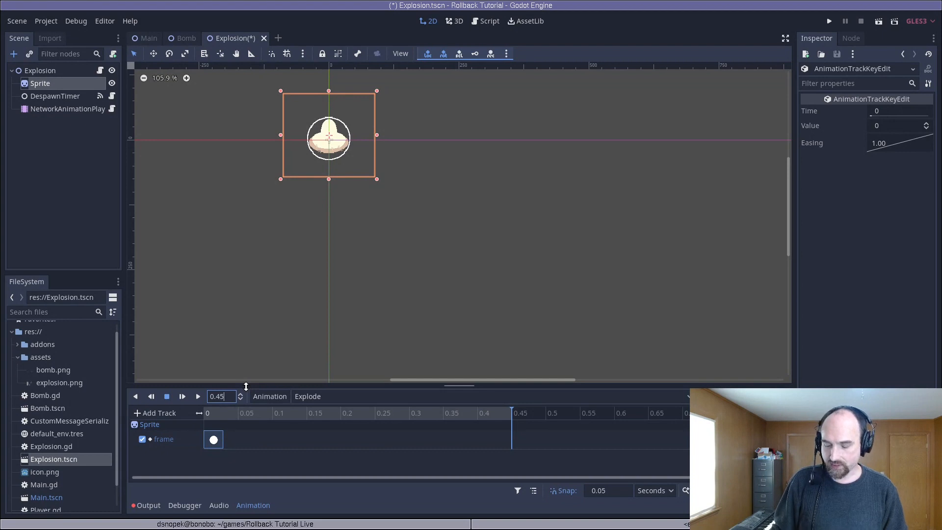
type("0.0")
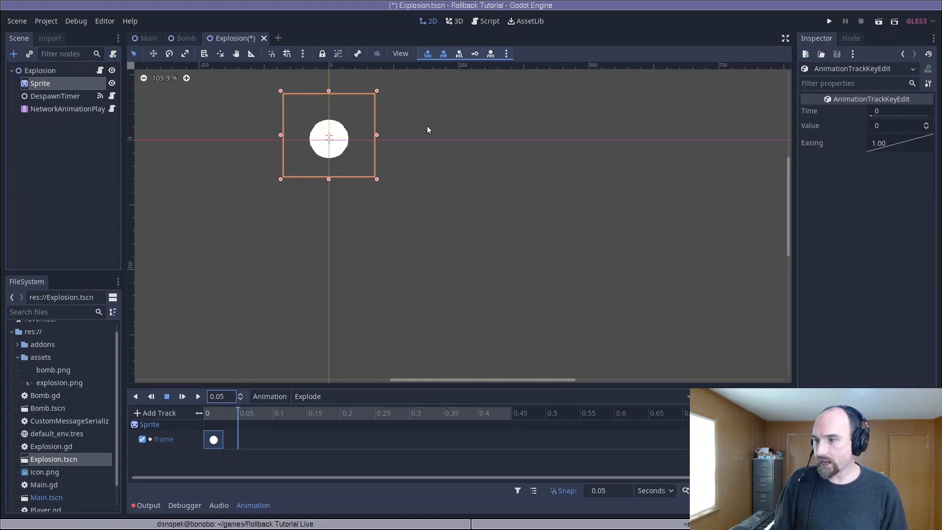
left_click(41, 82)
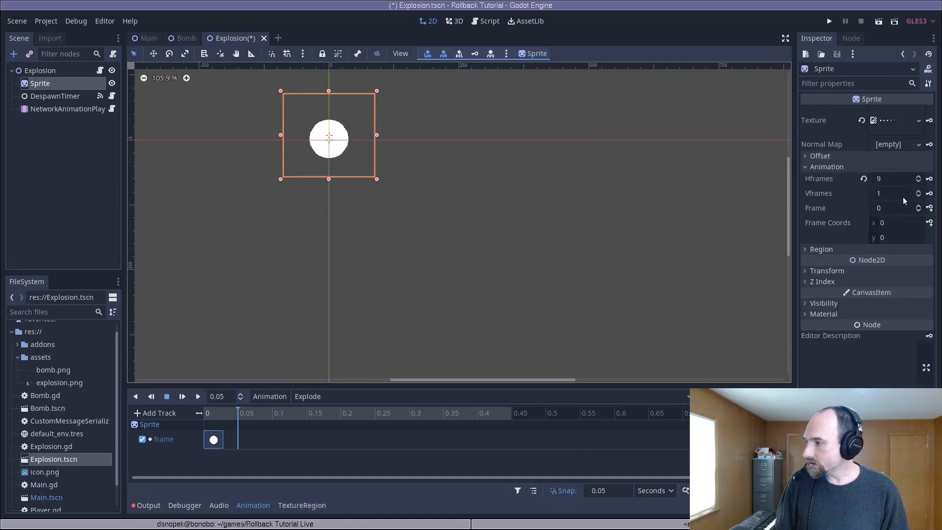
left_click(919, 206)
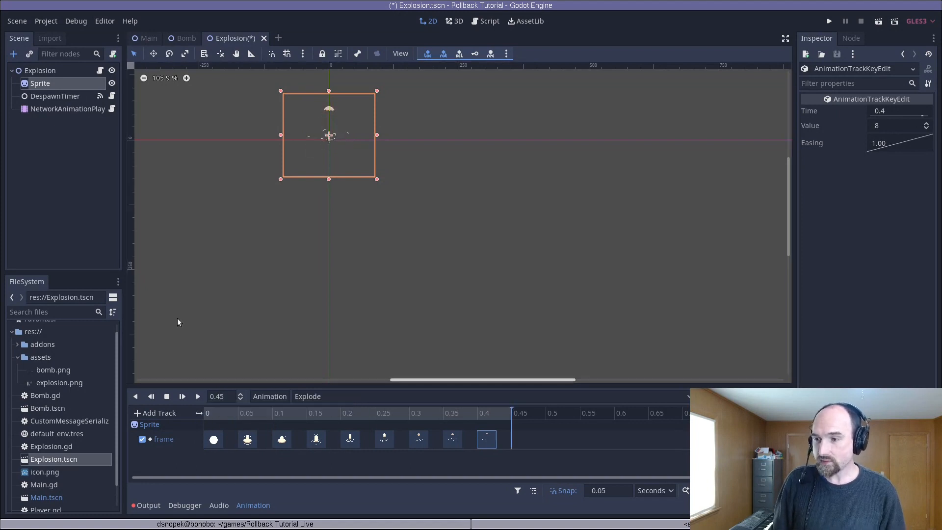
Step: In Explosion.gd add onready var animation_player = $NetworkAnimationPlayer and play "Explode" in _network_spawn
left_click(489, 20)
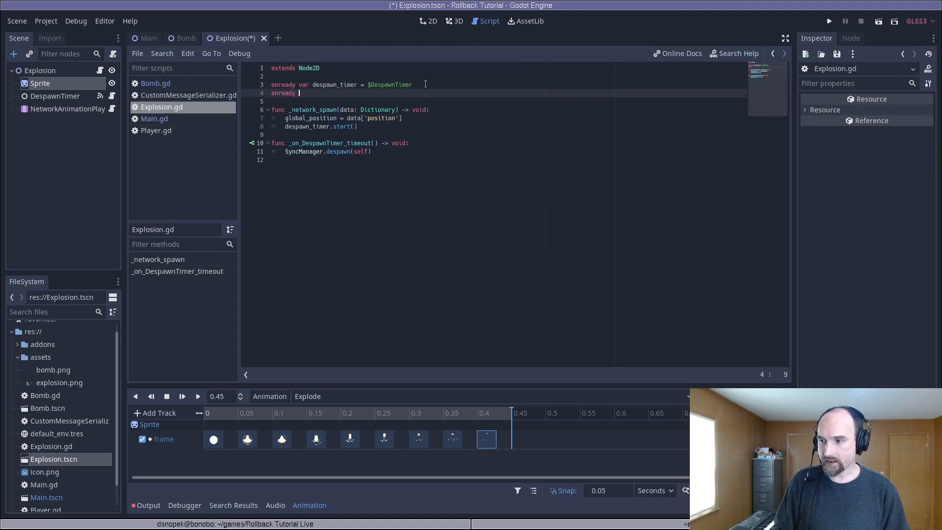
type("var animation_")
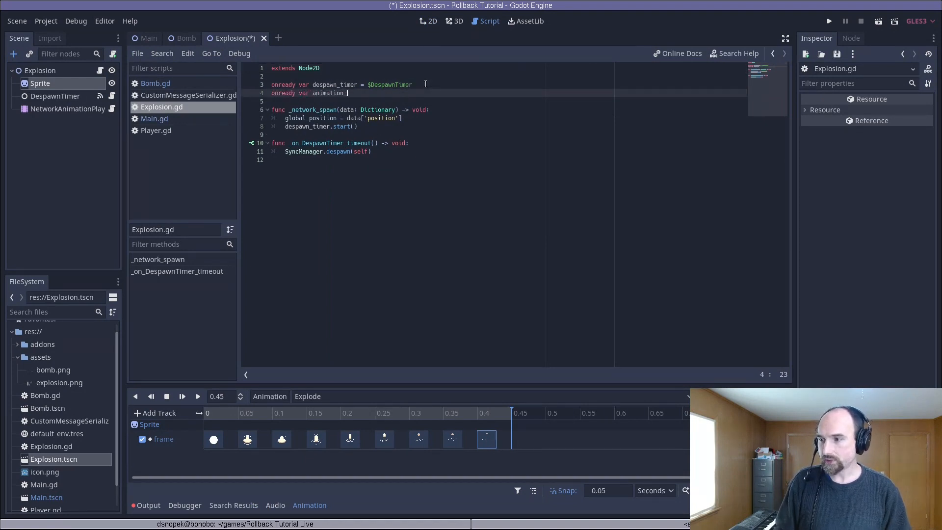
type("player = $NetworkAnimationPlayer")
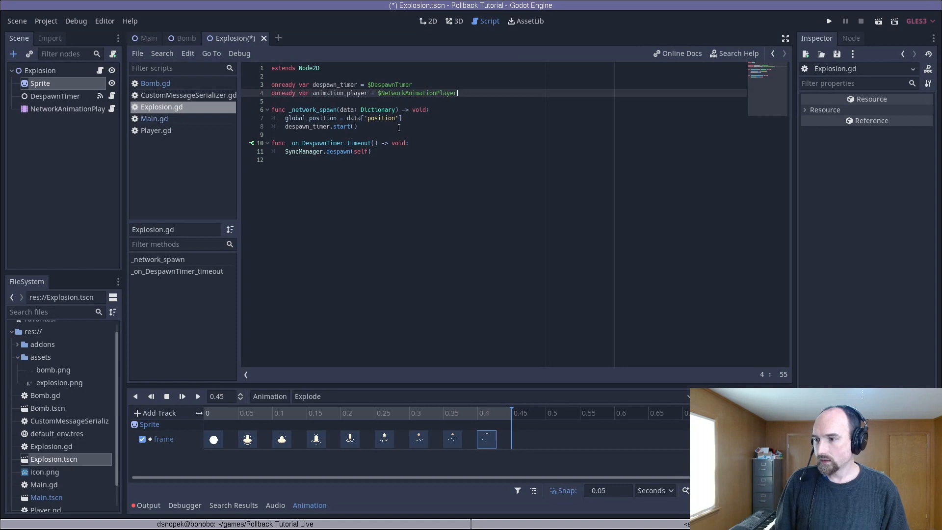
type("animation_player.play(\"")
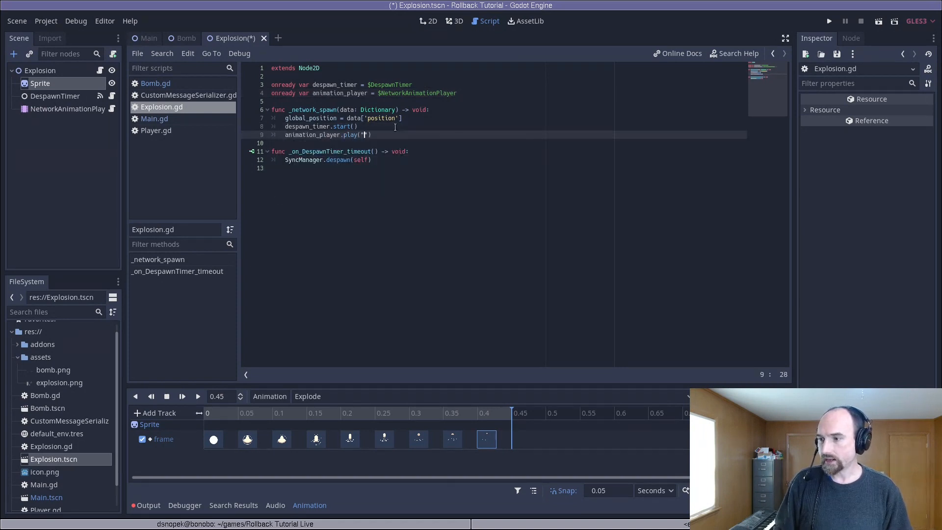
type("Explode")
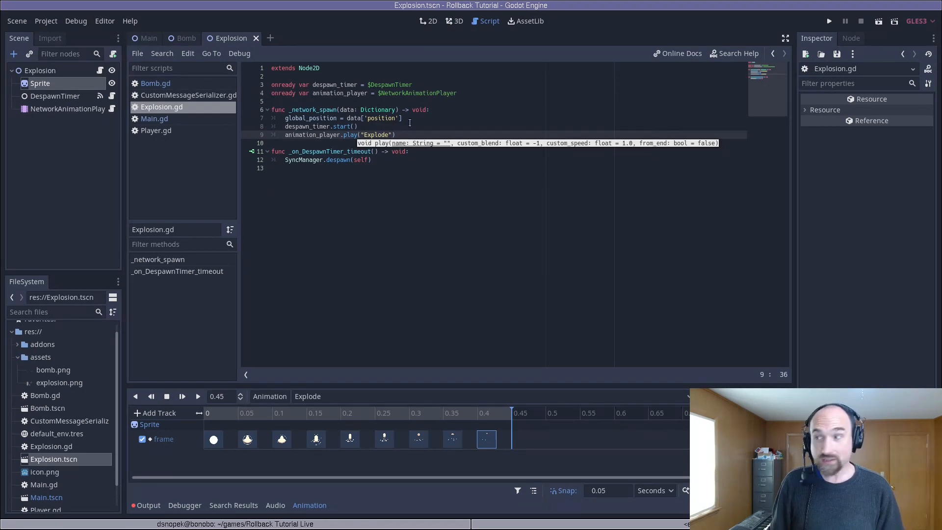
Step: Launch the game to test the Tick and Explode animations
left_click(828, 21)
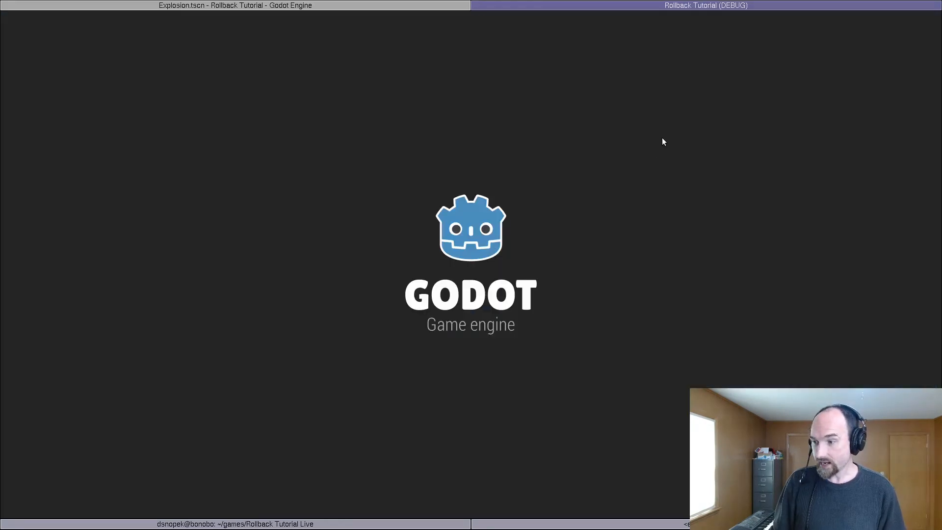